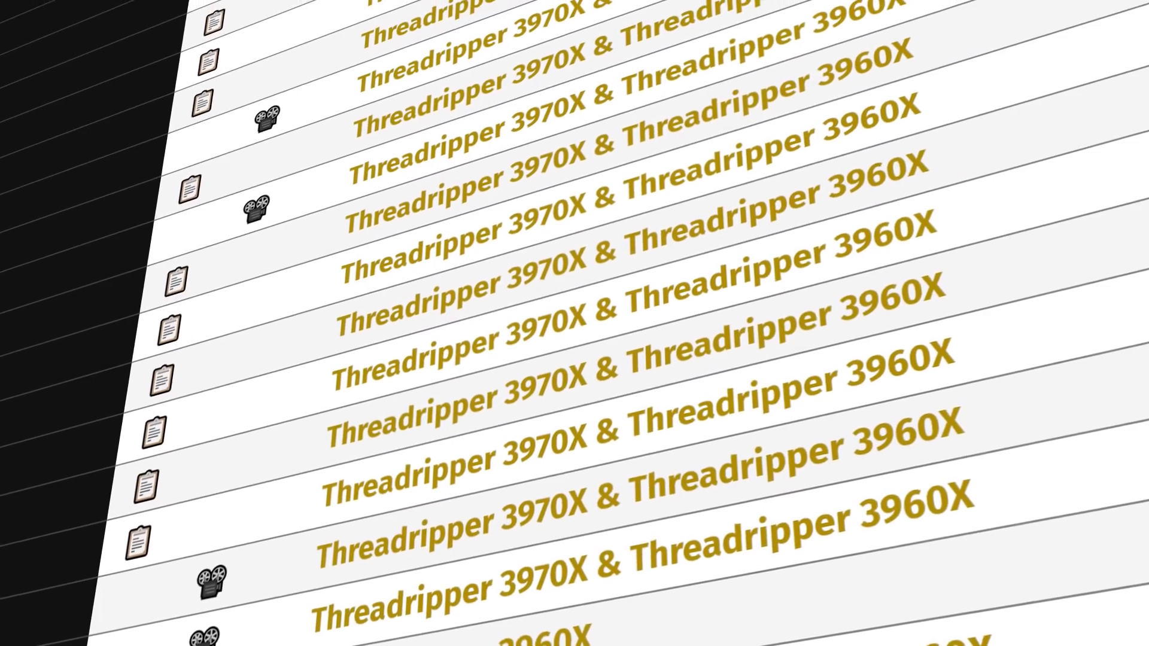
scroll("down", 3)
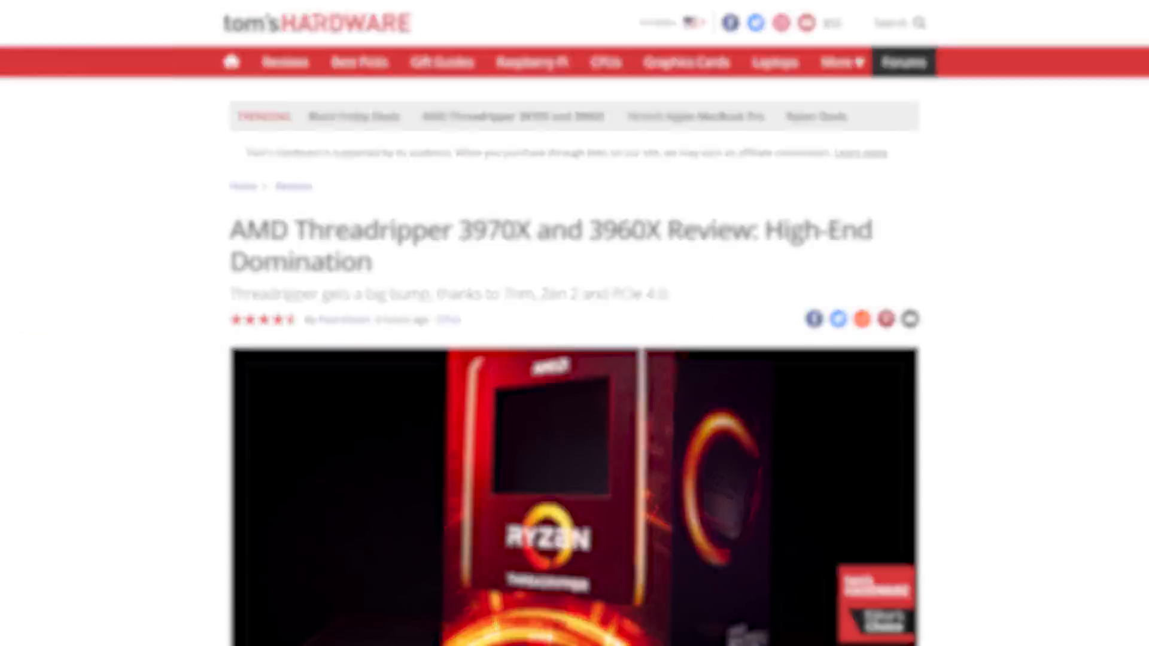
scroll("down", 3)
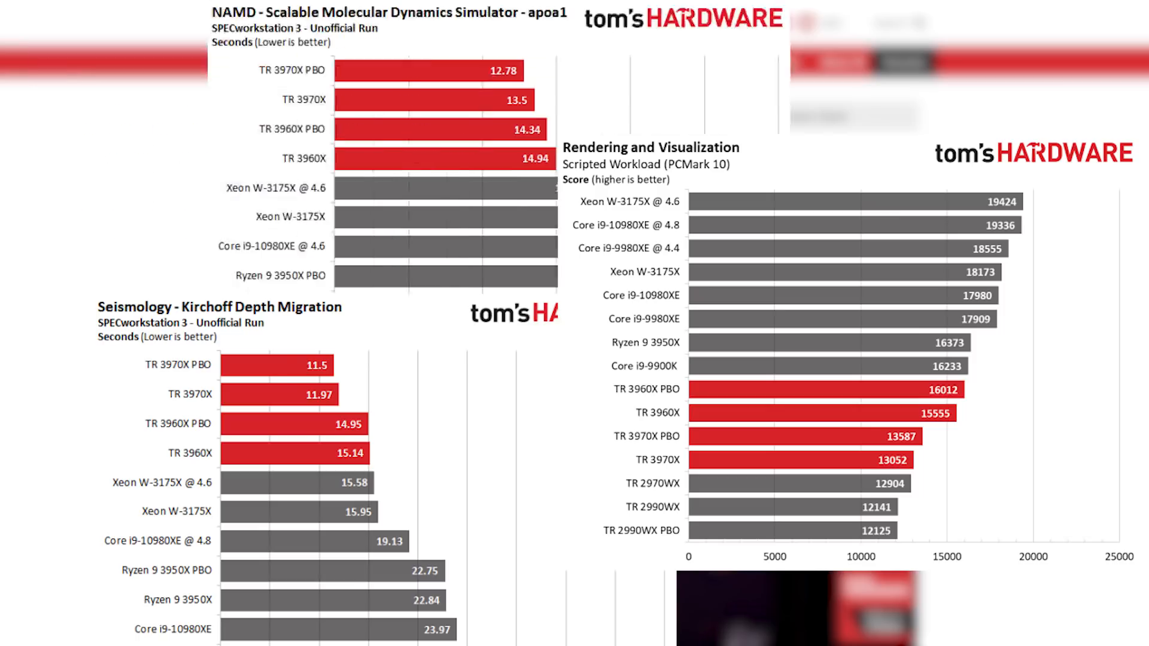